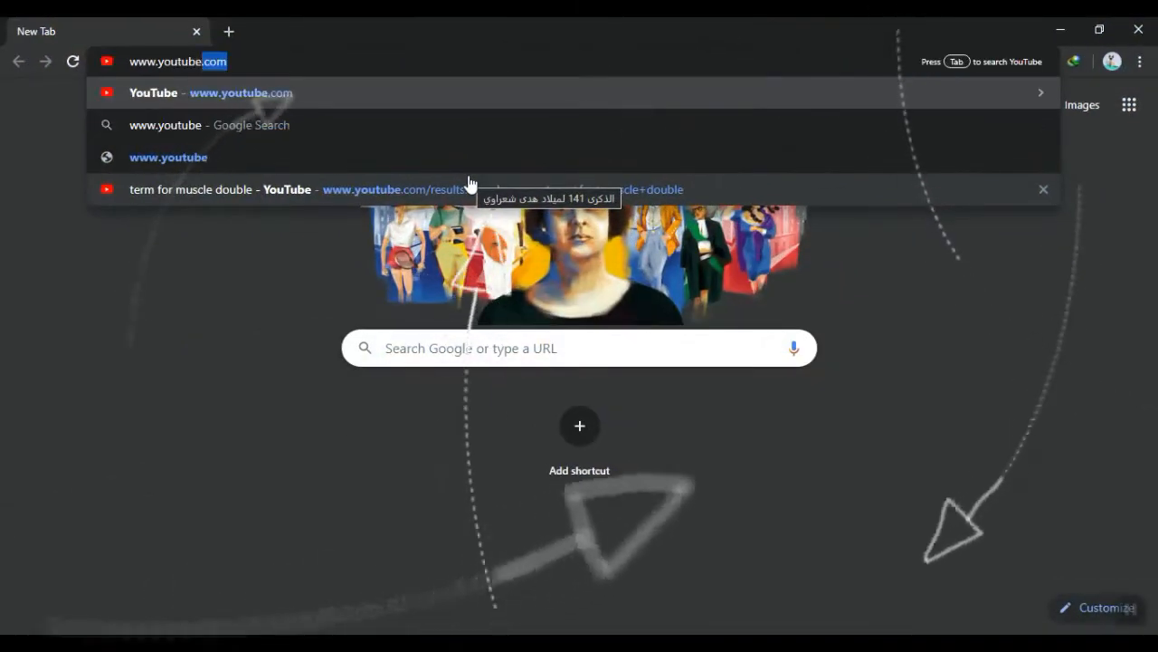
key("Backspace")
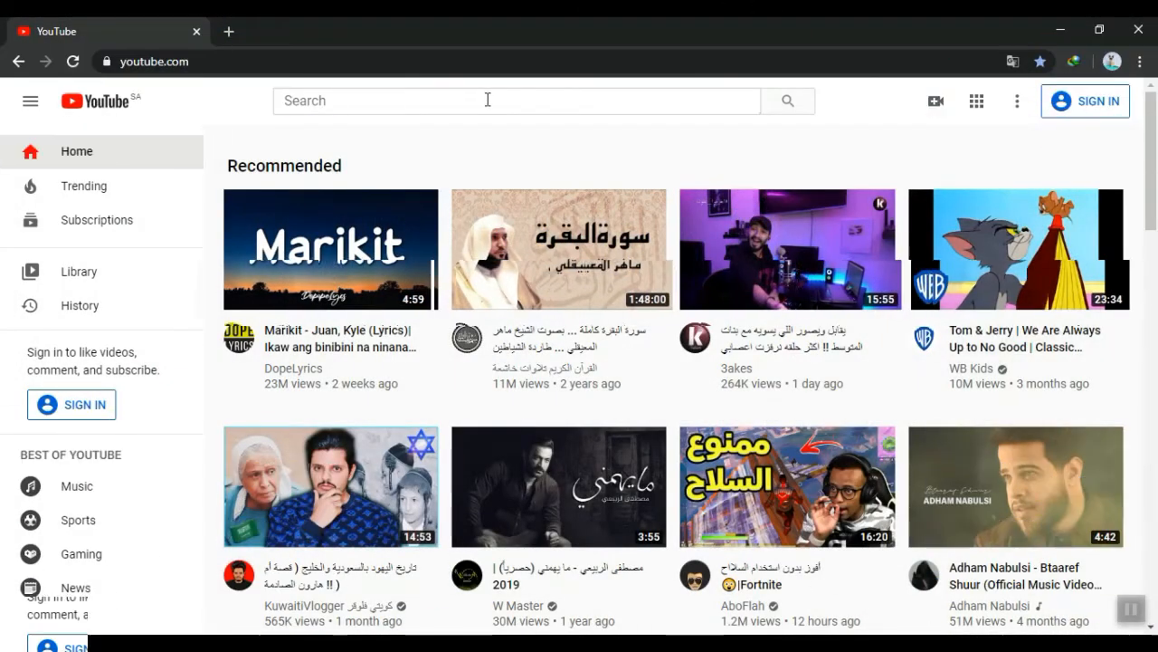
Search YouTube for 'tech shaider' and open Chrome's main menu on the channel page.
type("ted")
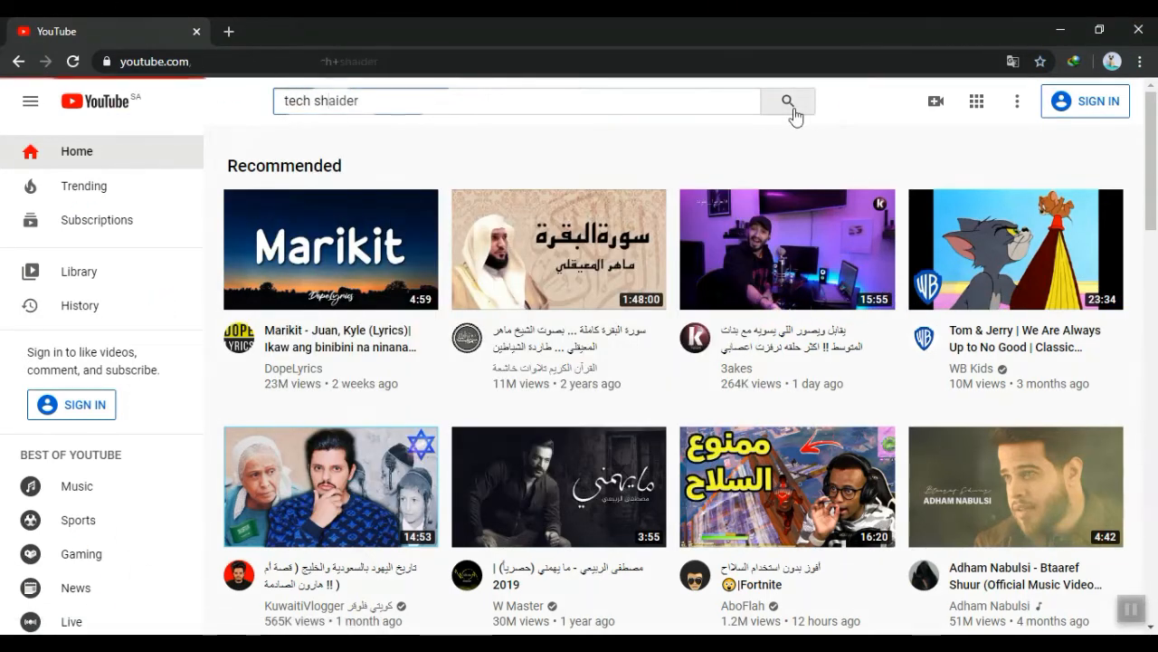
left_click(786, 100)
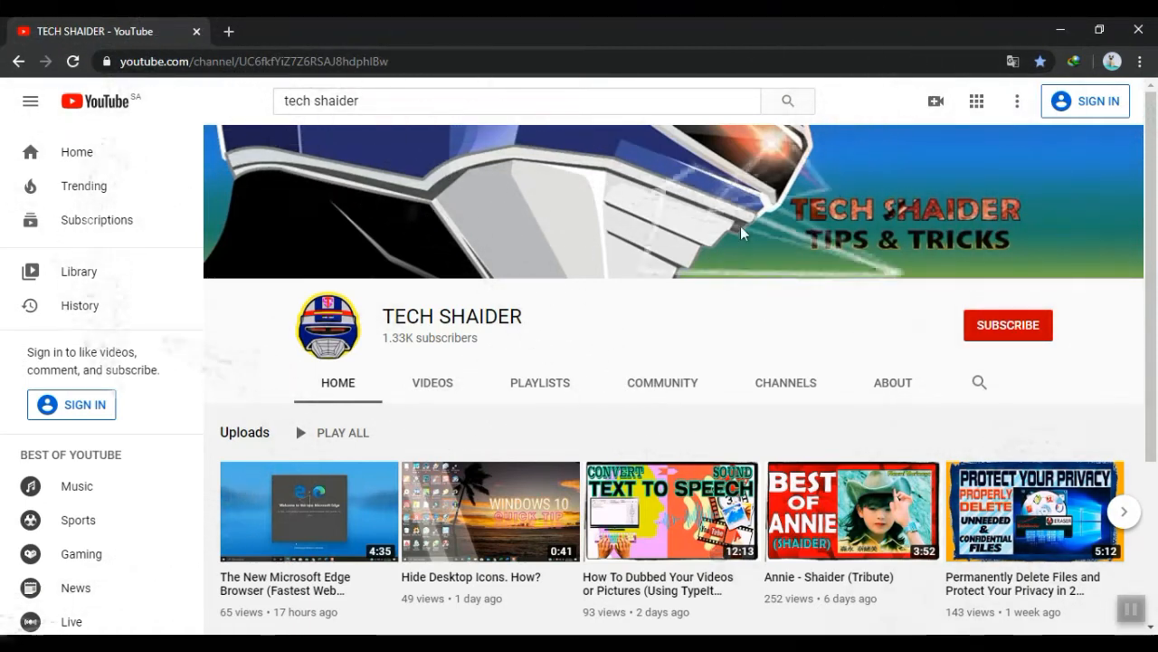
left_click(1139, 61)
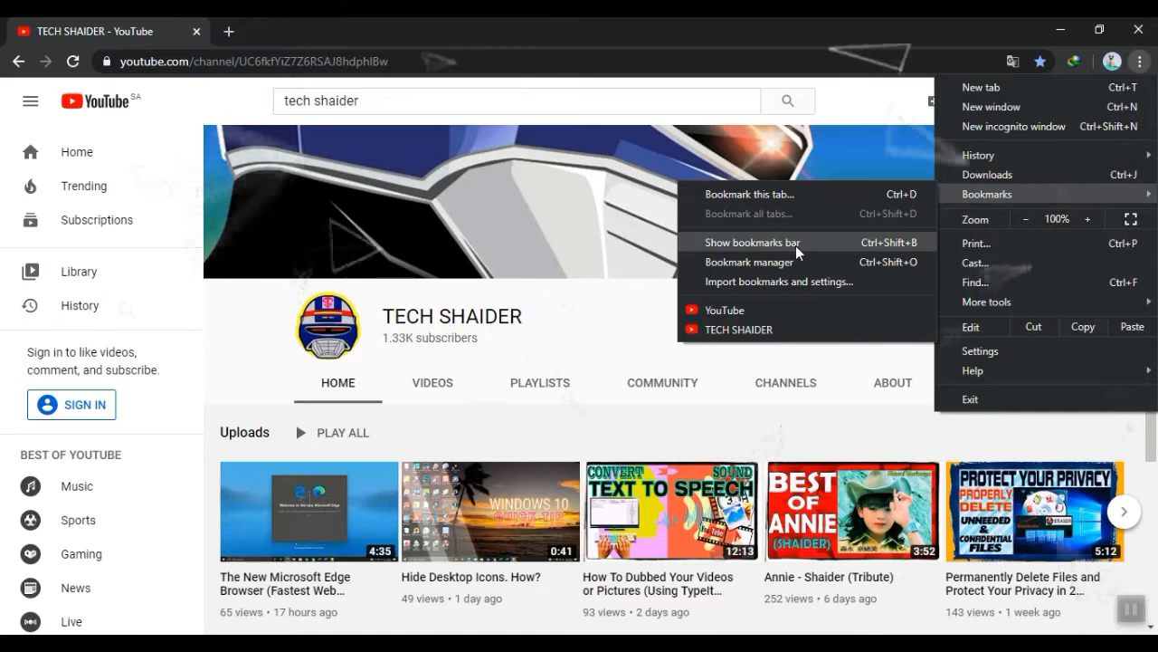
Choose Show bookmarks bar from Chrome's Bookmarks submenu.
left_click(752, 241)
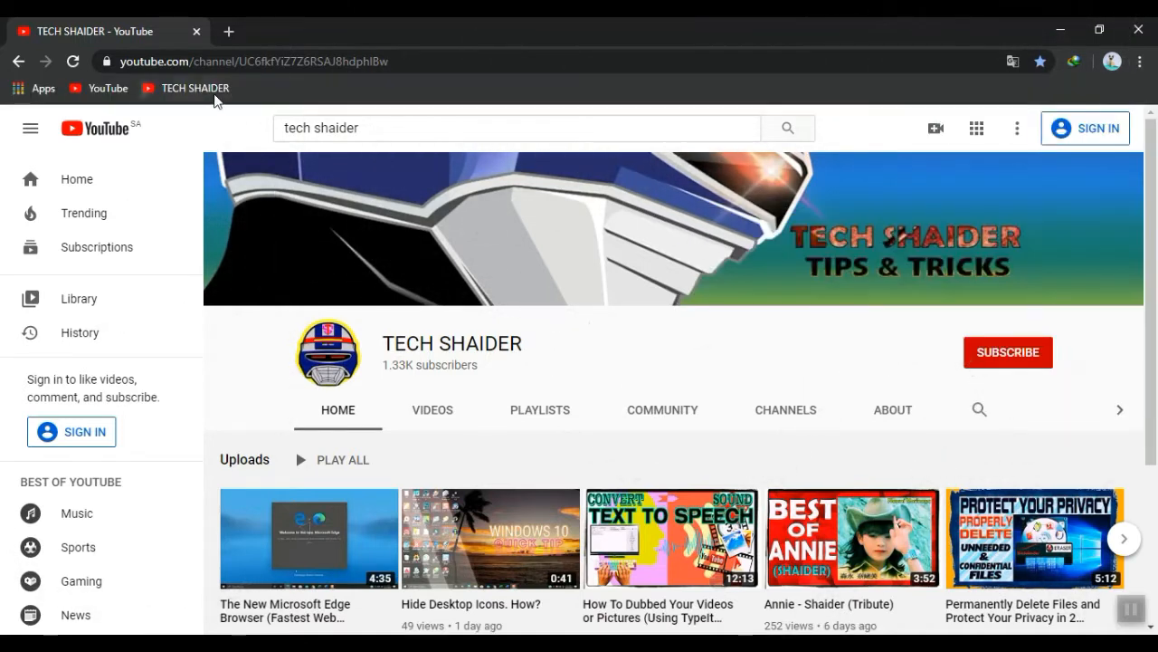
mouse_move(193, 88)
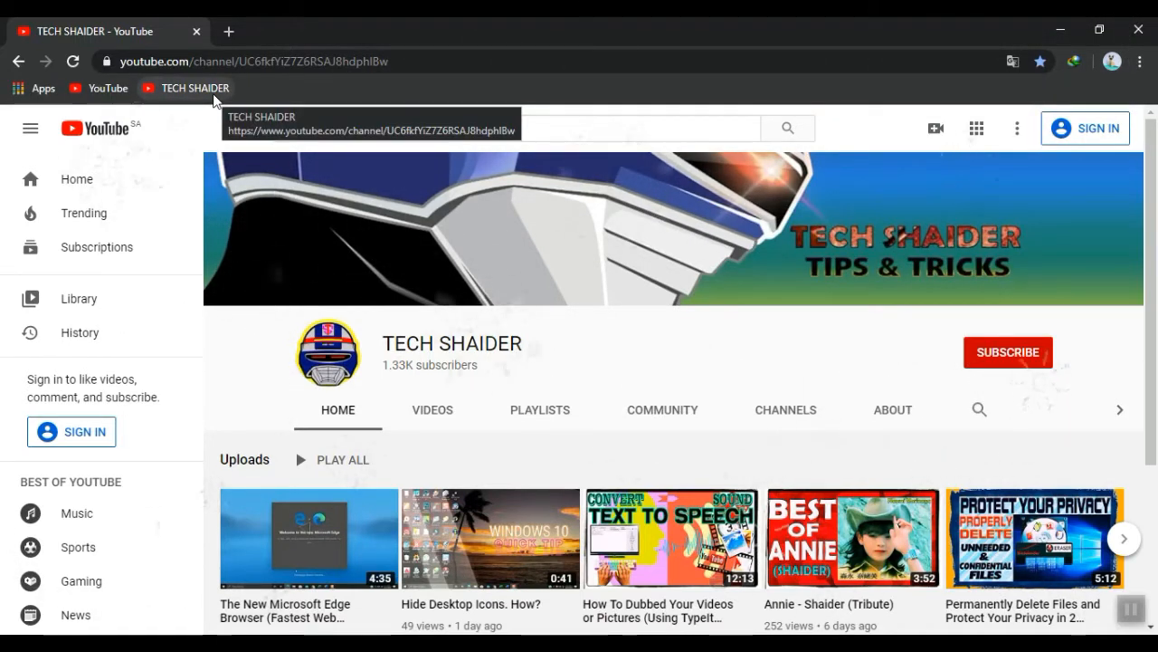